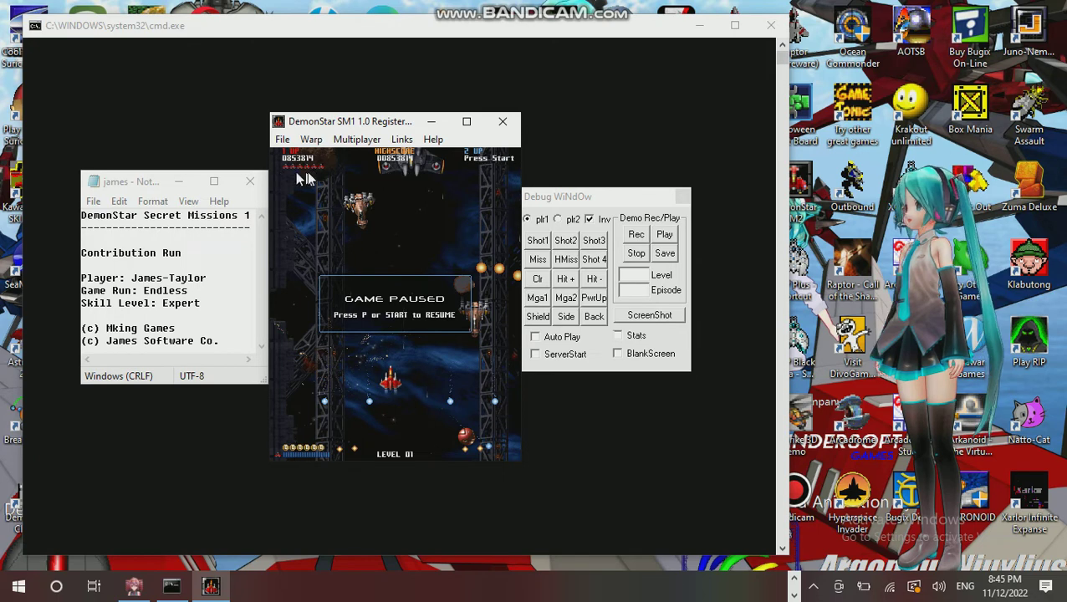
Step: Abort the paused Level 1 mission from the game's File menu
click(283, 139)
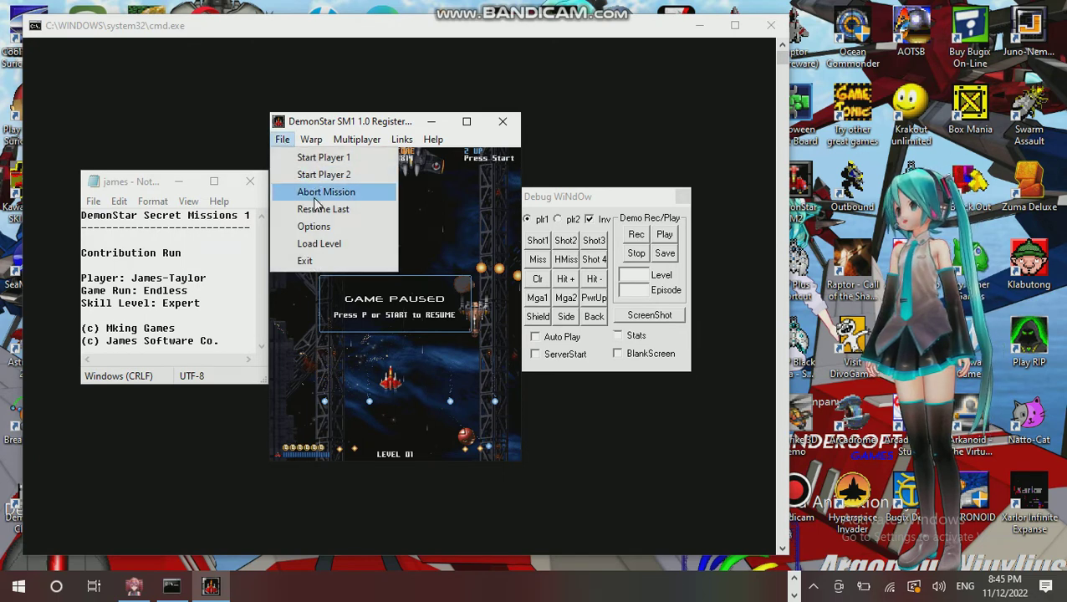
click(326, 191)
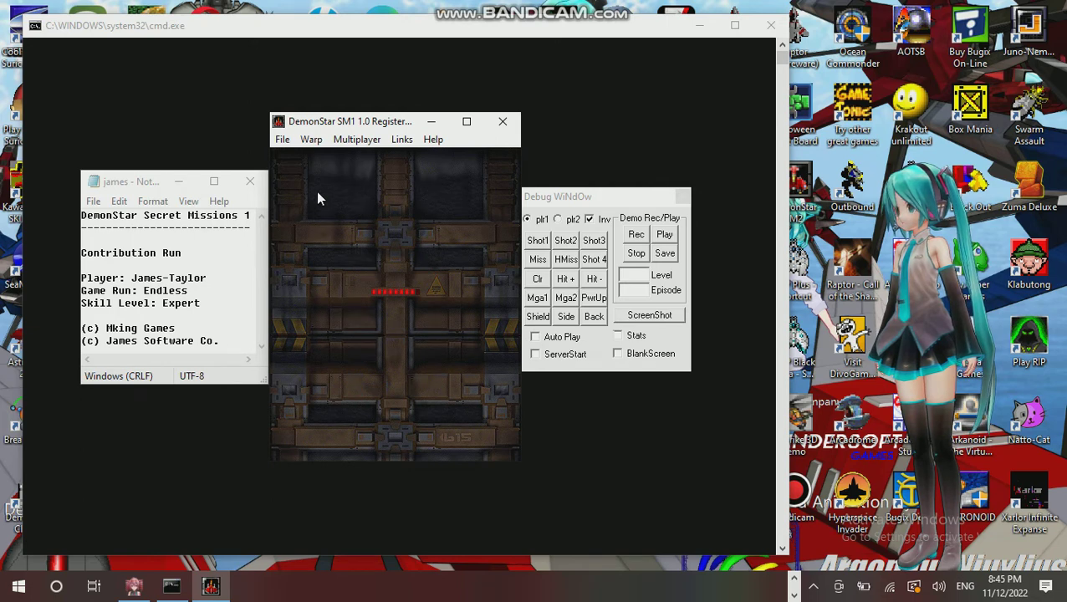
mouse_move(294, 151)
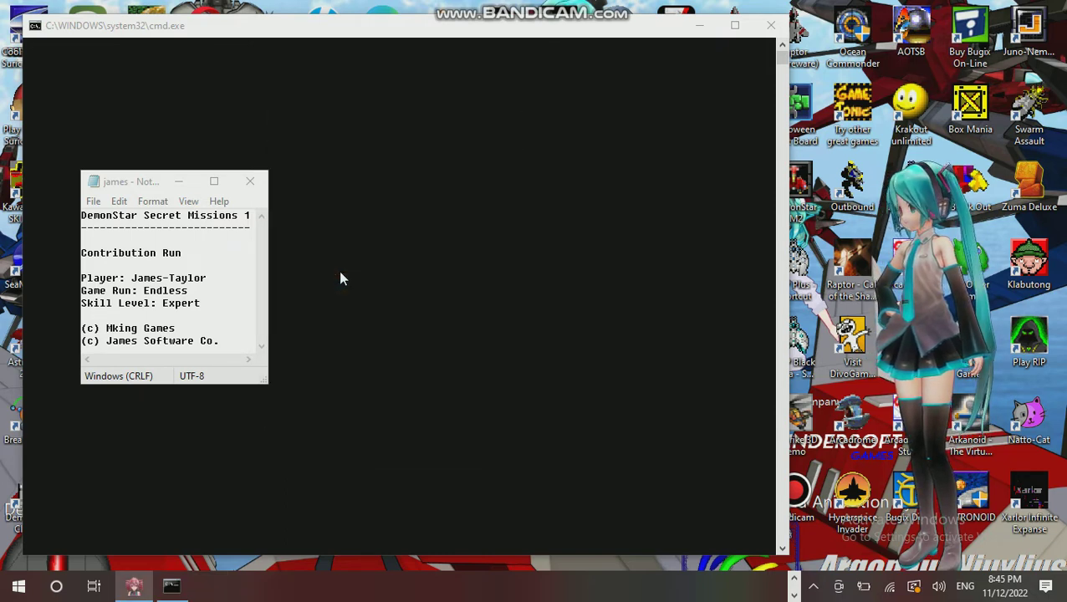
Step: Close the cmd.exe console and the Notepad run notes window
click(770, 25)
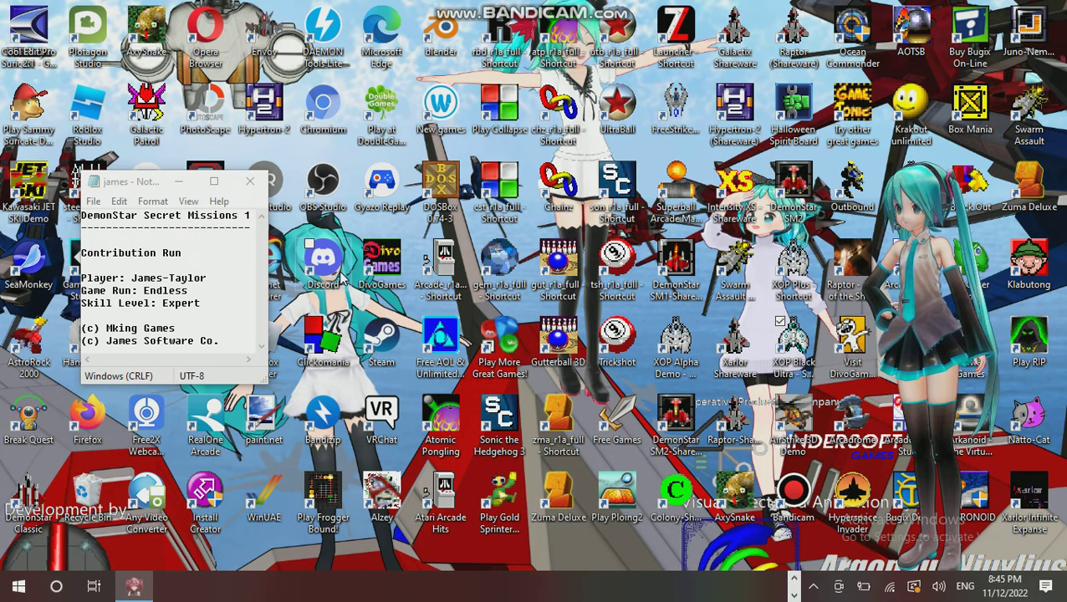
mouse_move(786, 573)
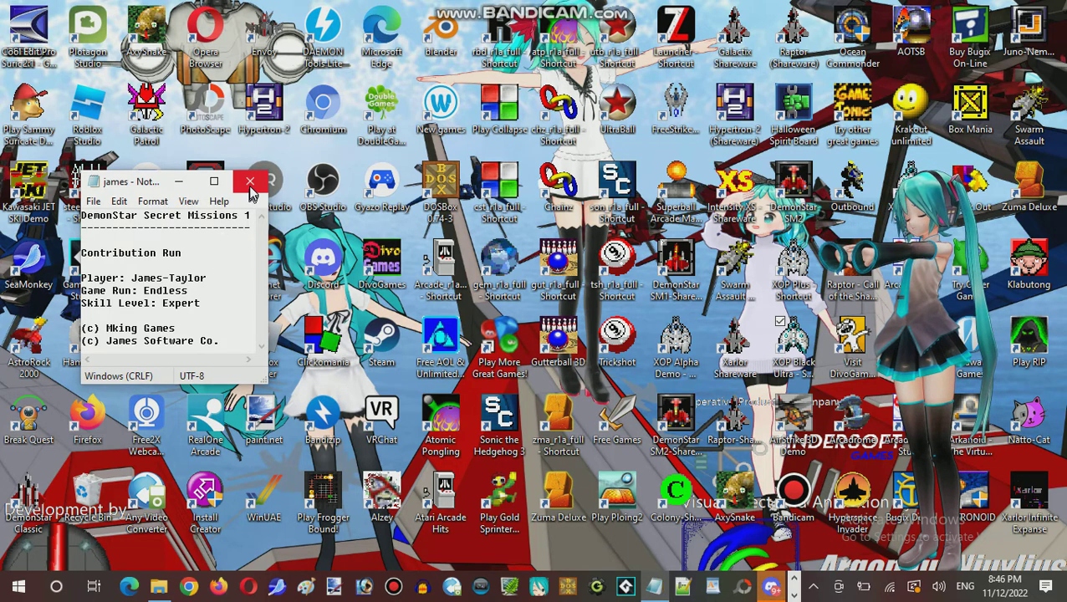
click(250, 181)
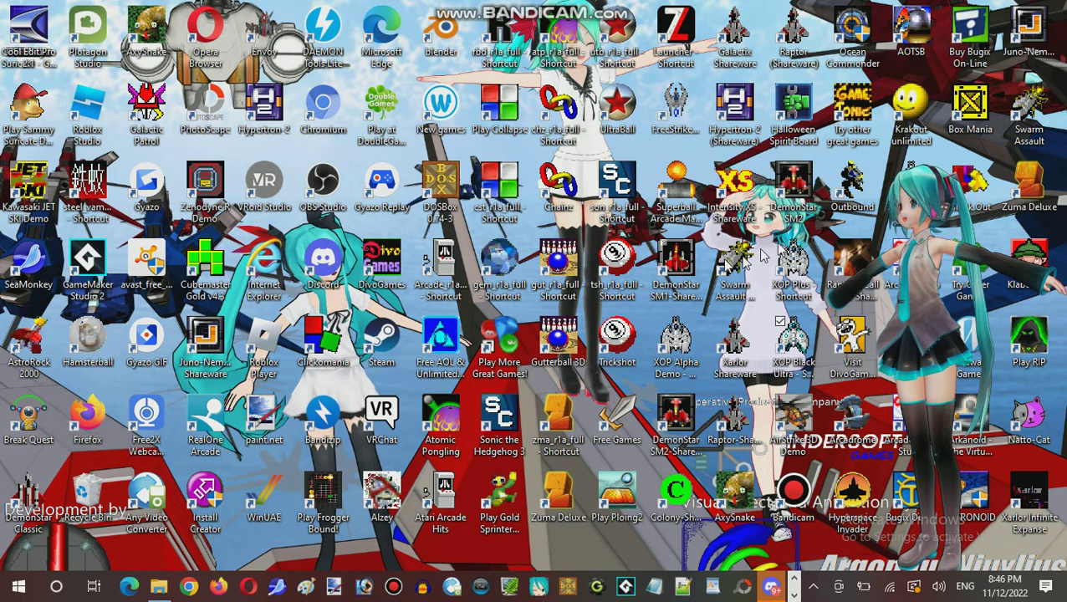